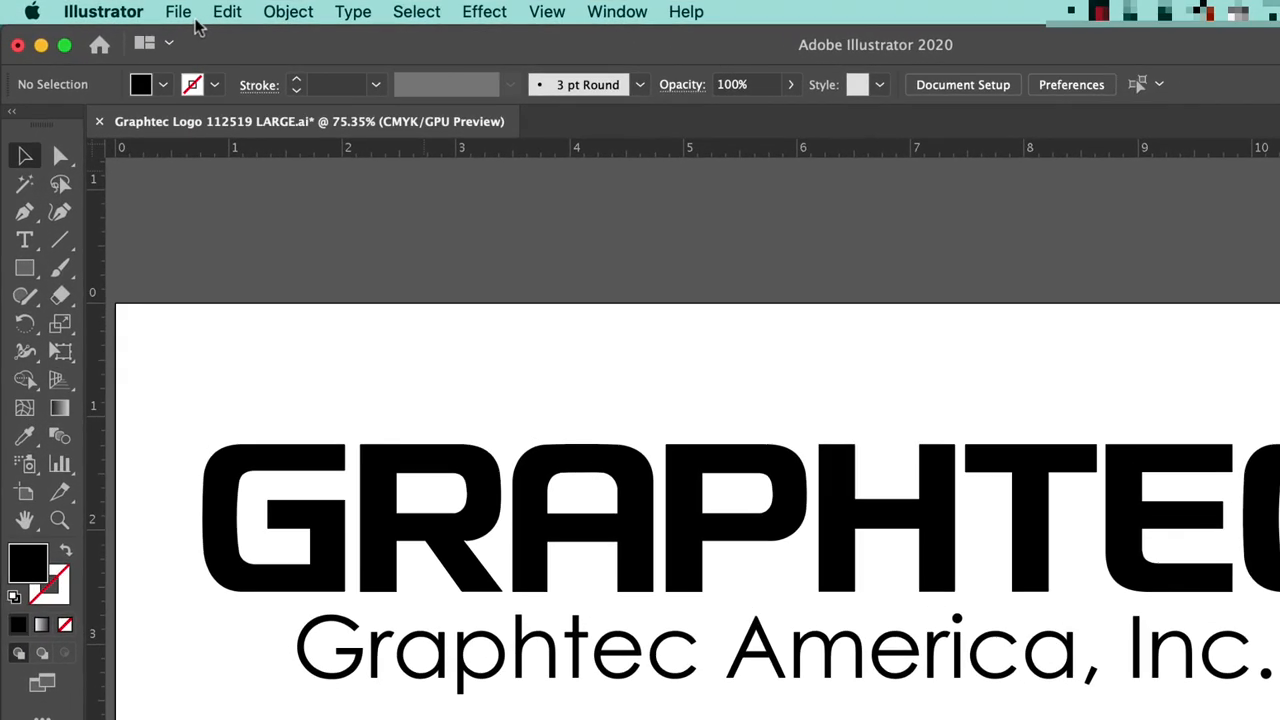
- Send the GRAPHTEC logo artwork from Illustrator to the Cut/Plot window for the CE Lite
left_click(178, 12)
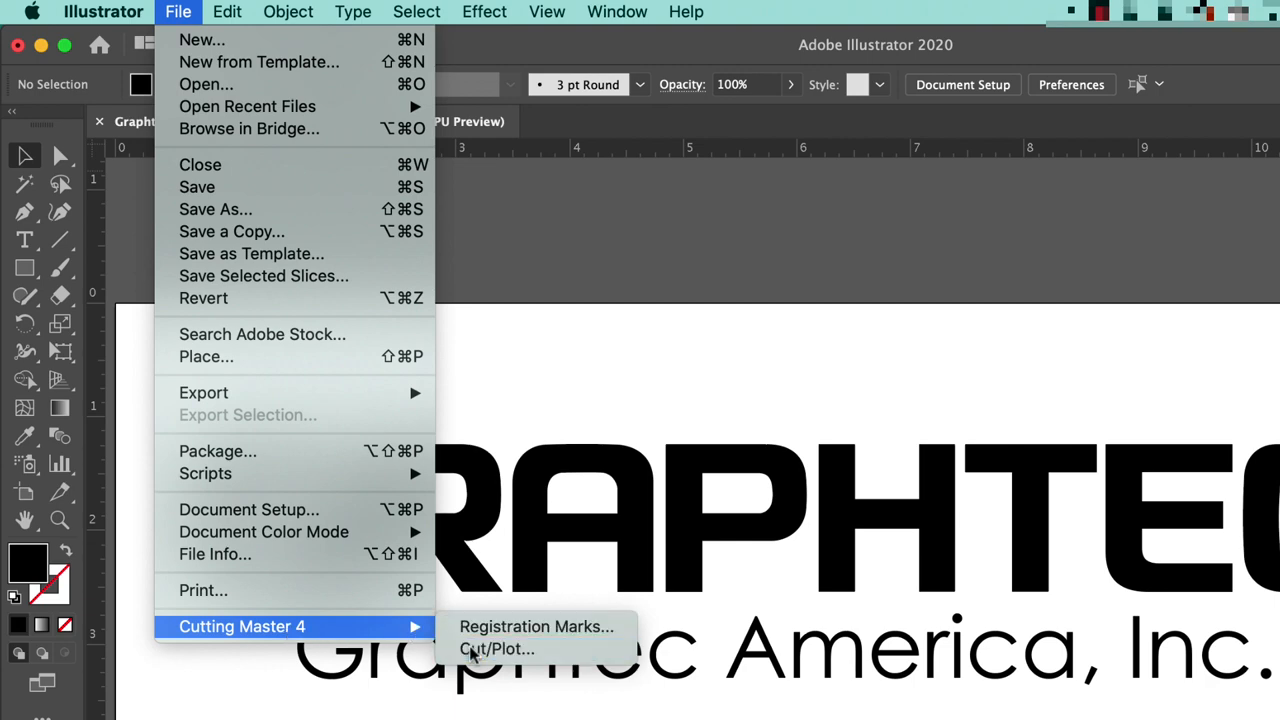
left_click(496, 648)
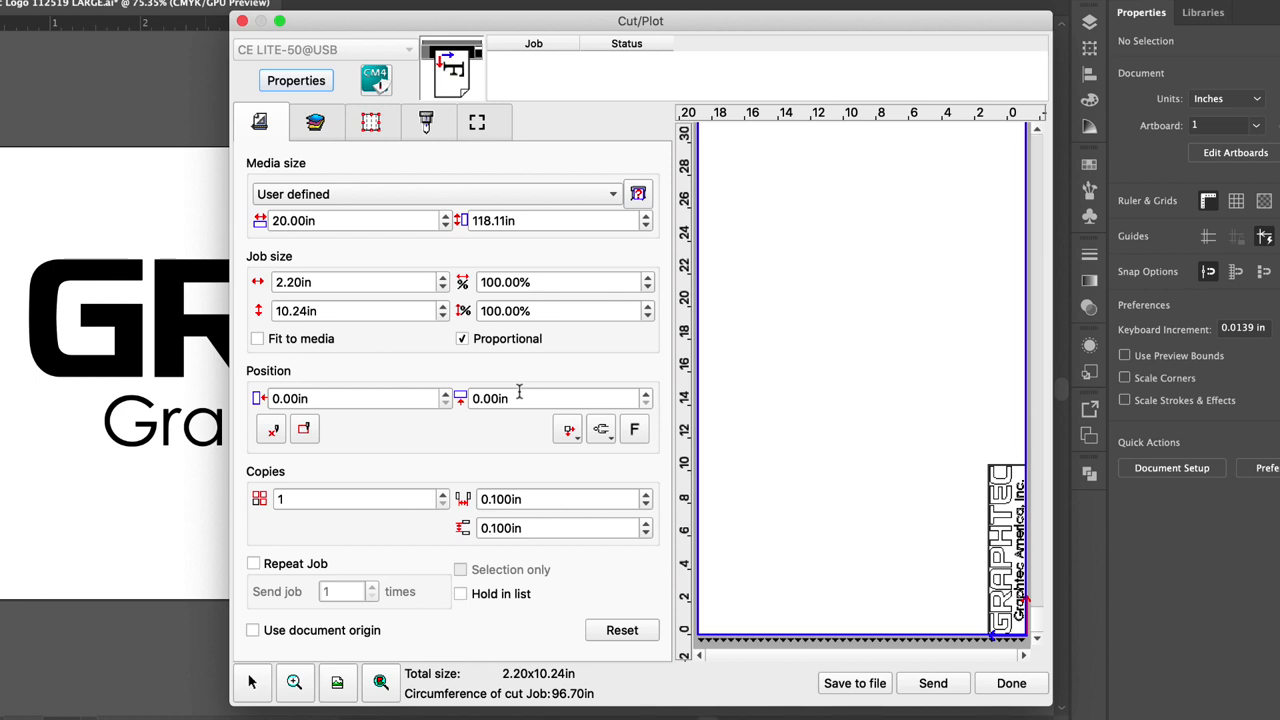
- Set Media size to Roll and poll the cutter for the loaded media size (about 12 in high)
left_click(436, 192)
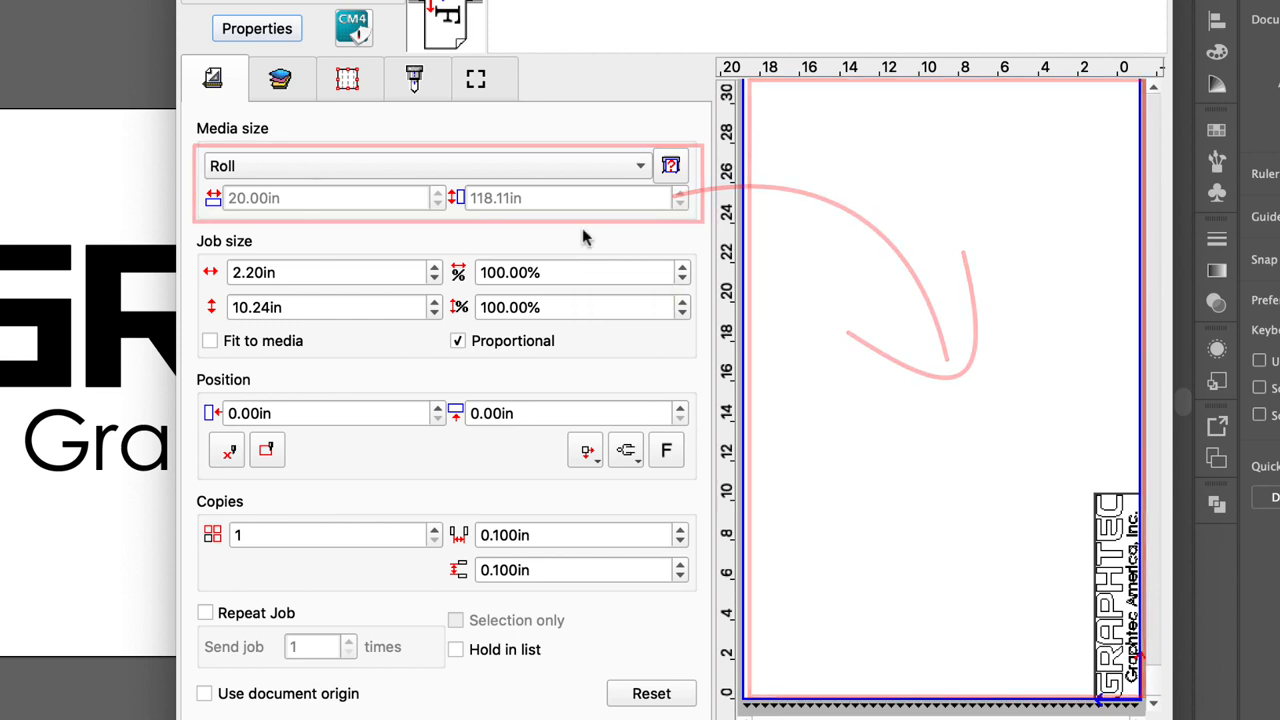
left_click(672, 164)
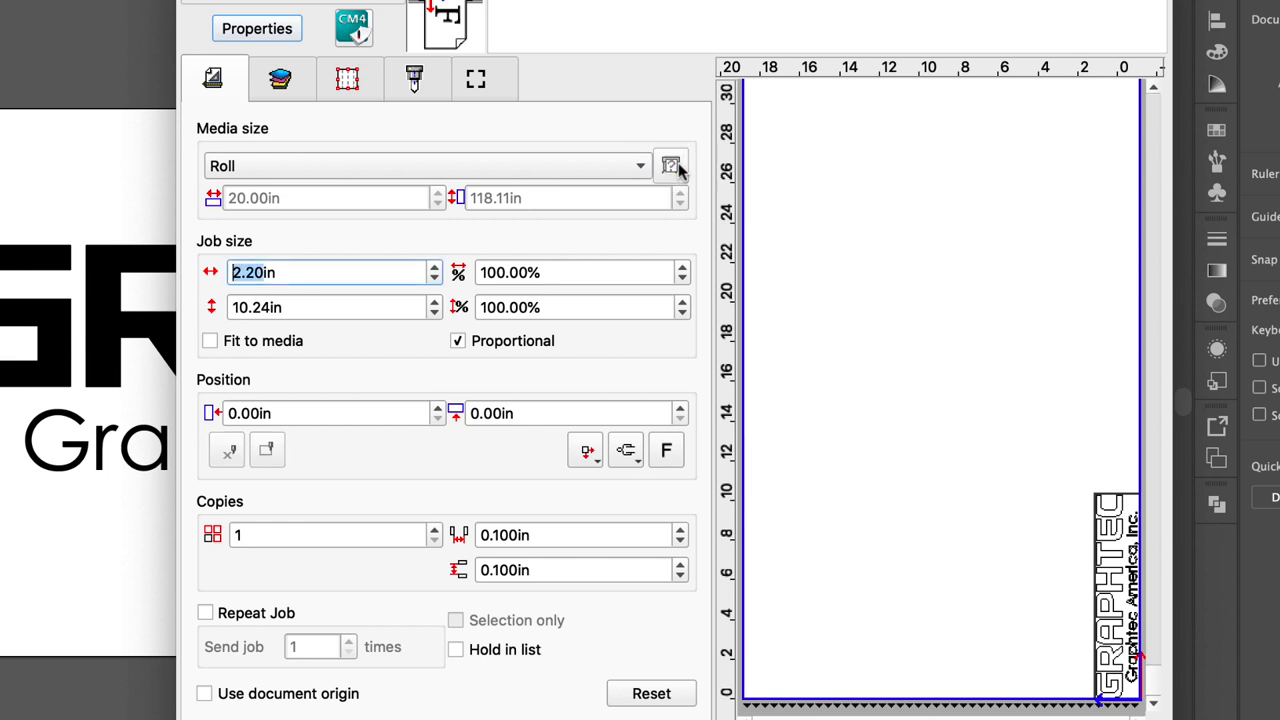
mouse_move(672, 166)
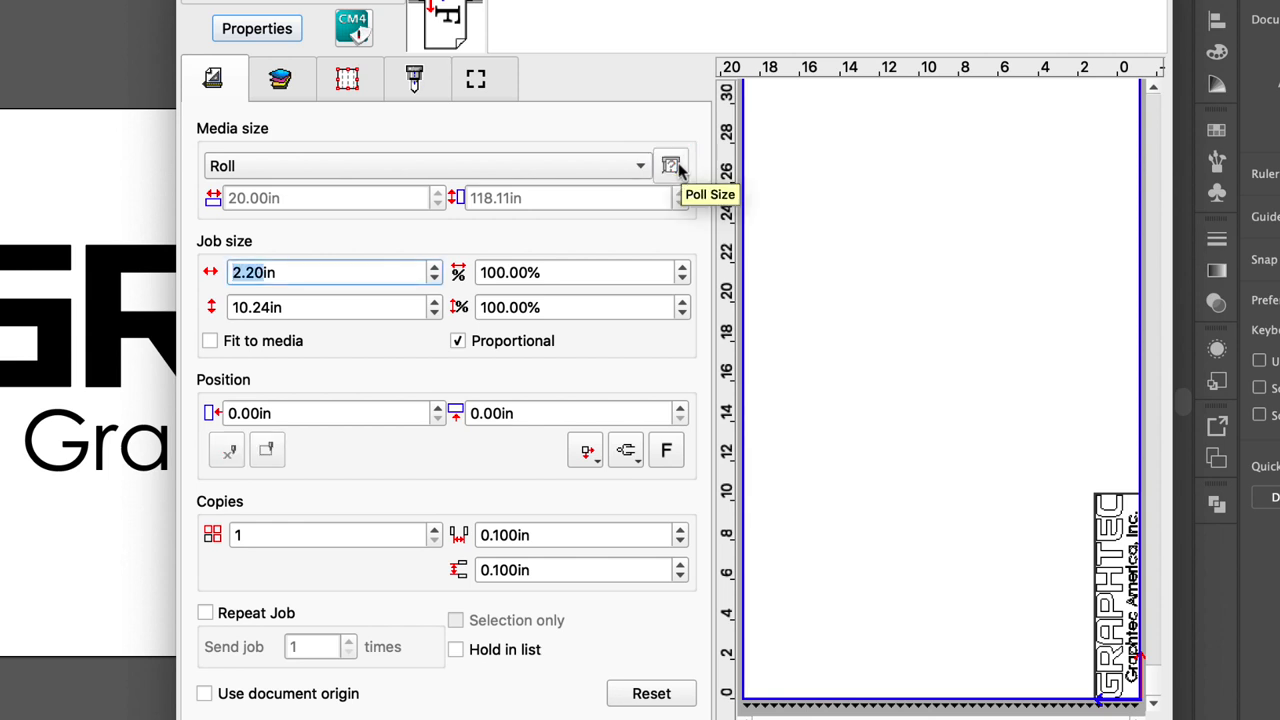
left_click(672, 164)
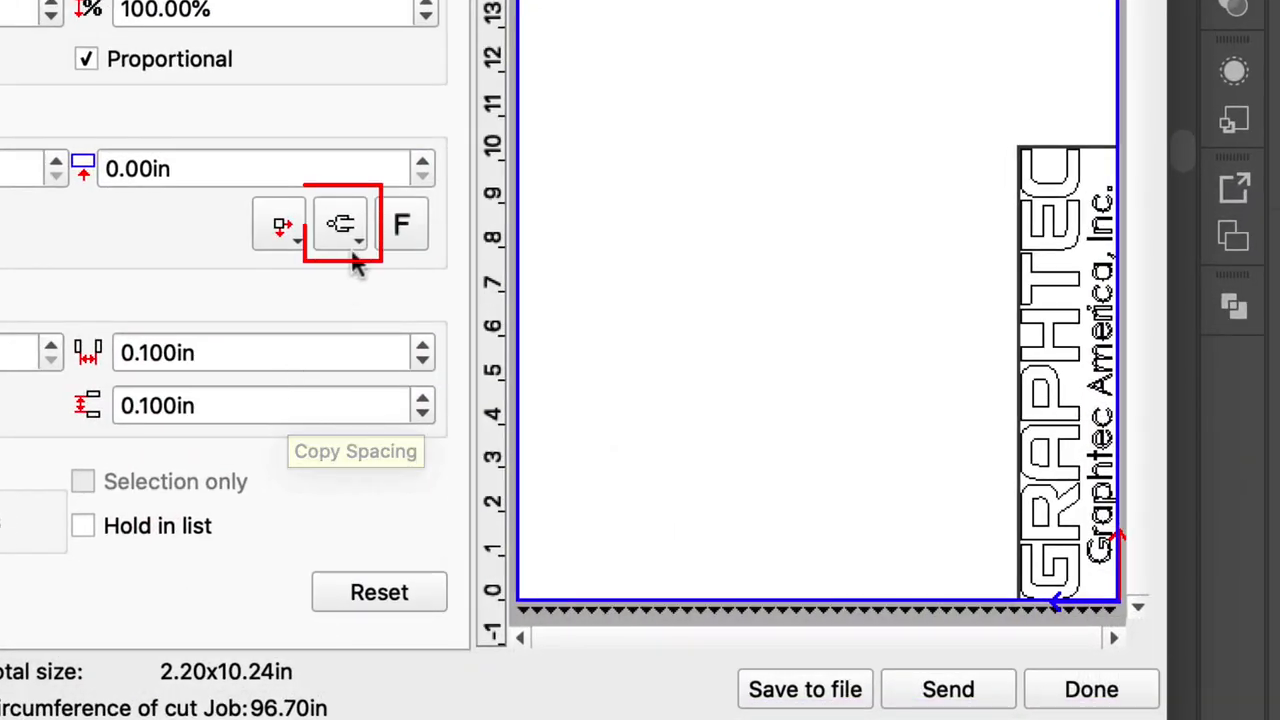
- Rotate the logo lengthwise along the media bottom, giving a 10.24 x 2.20 in job
left_click(340, 224)
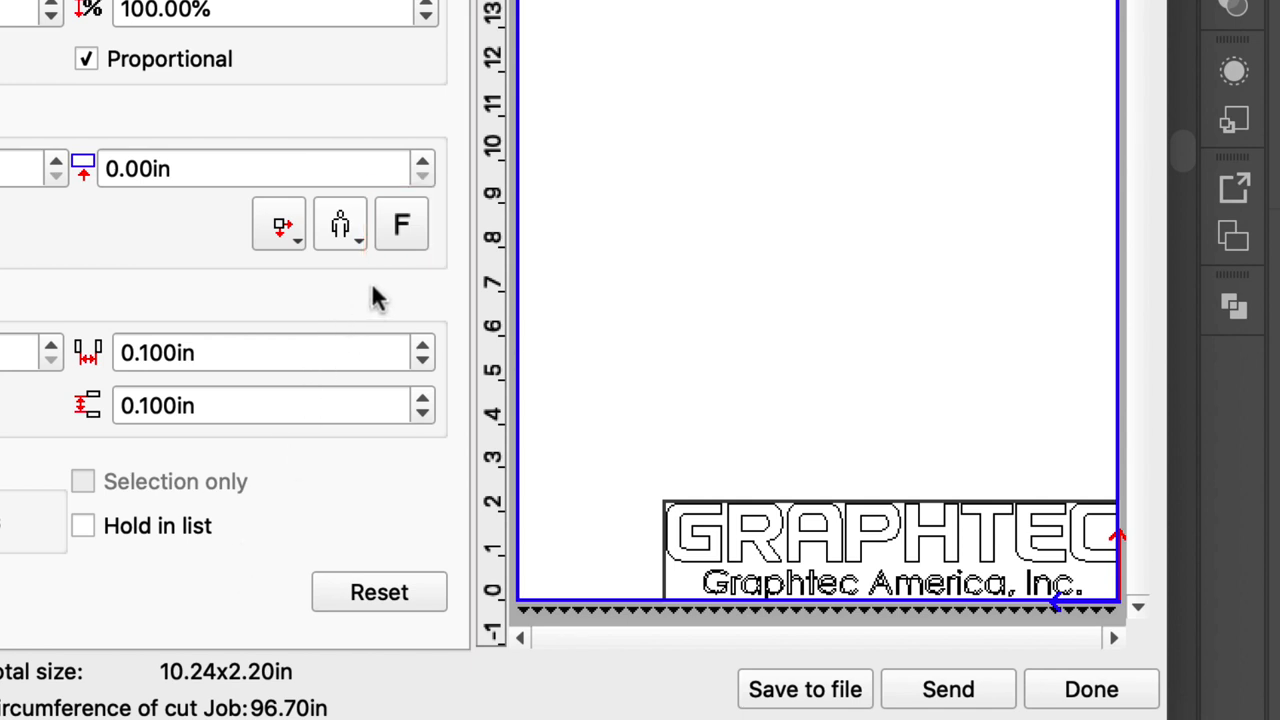
left_click(400, 224)
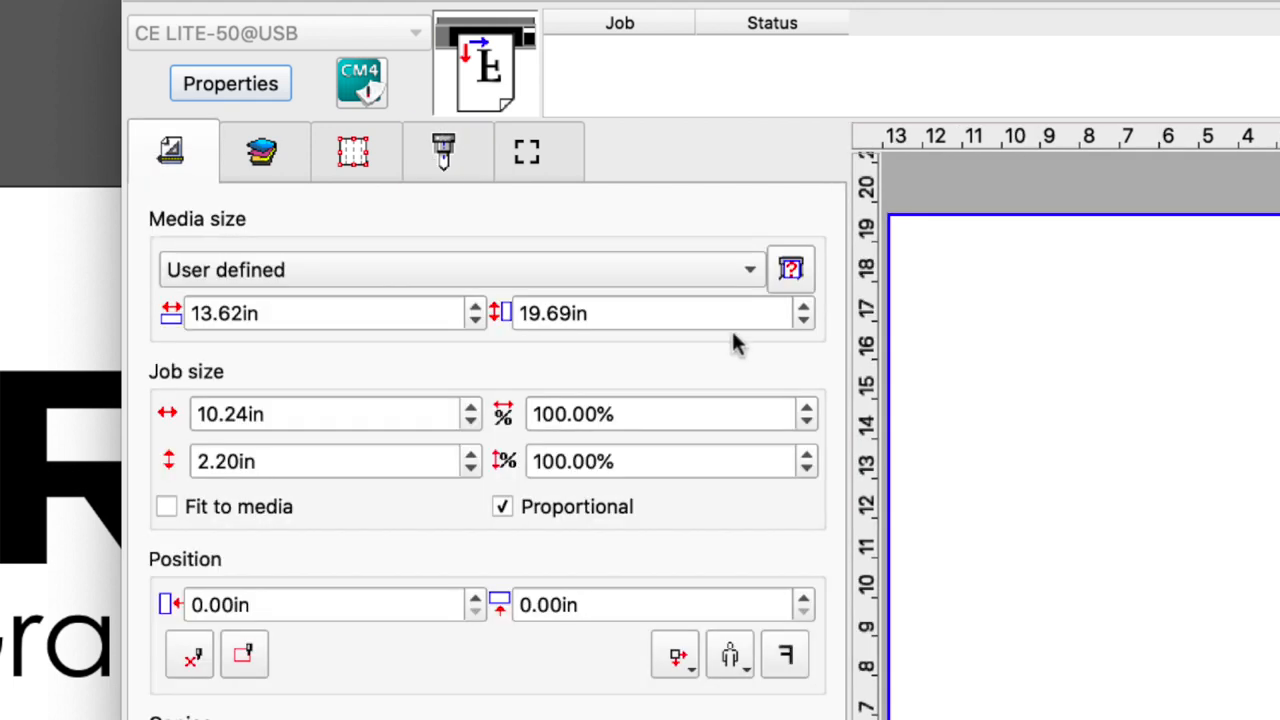
- Review the weed-border cut options and mirror the logo on the media layout
left_click(444, 152)
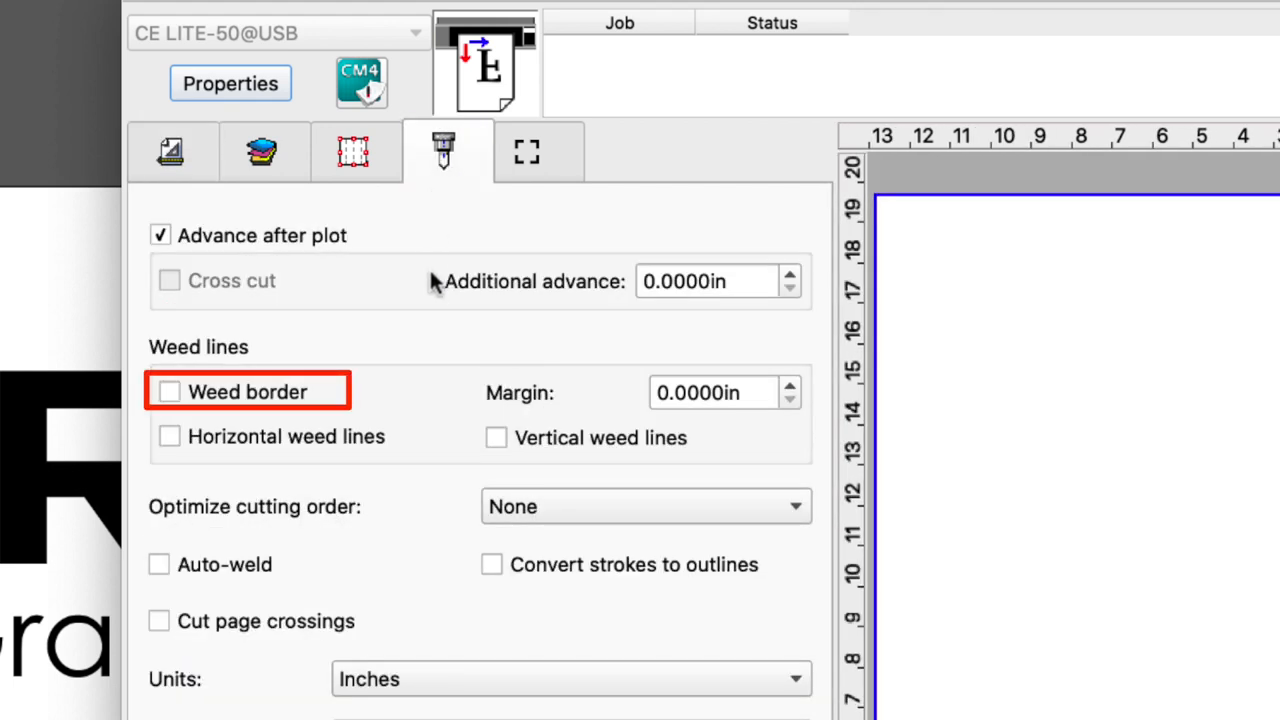
left_click(168, 390)
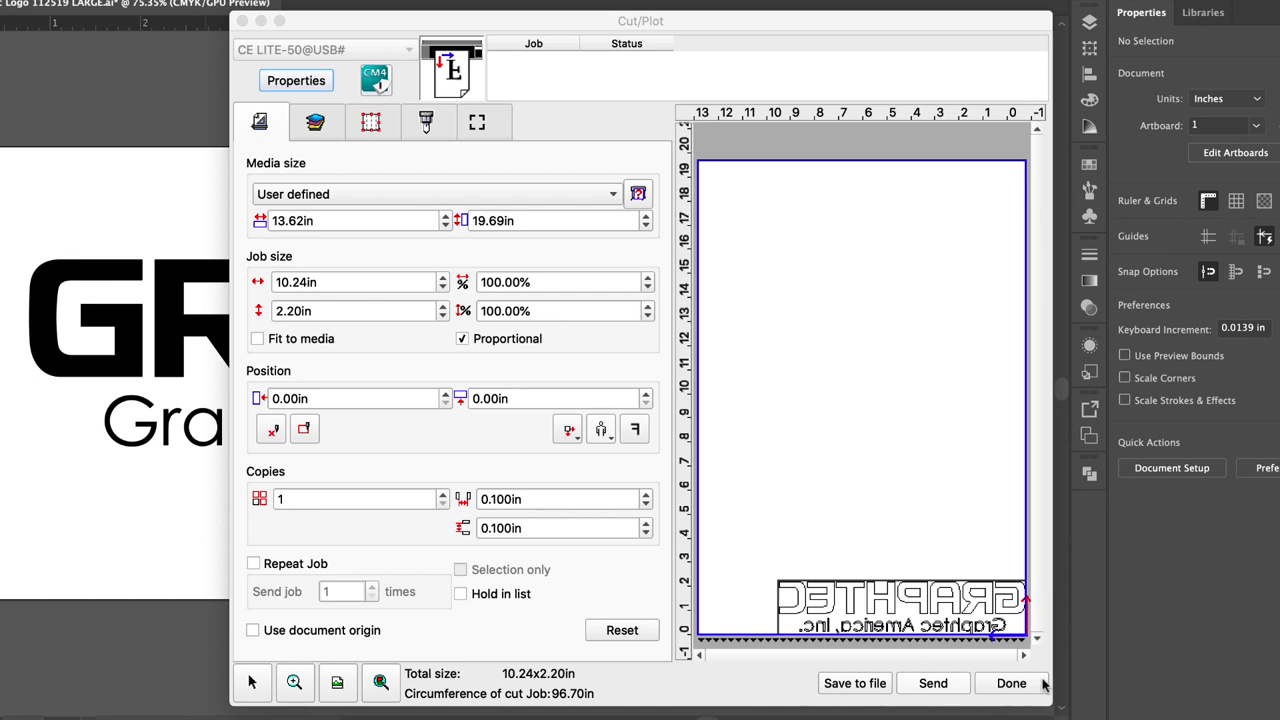
- Close the layout and send only the 'Graphtec America, Inc.' line back to Cut/Plot (8.57 x 0.71 in)
left_click(1012, 684)
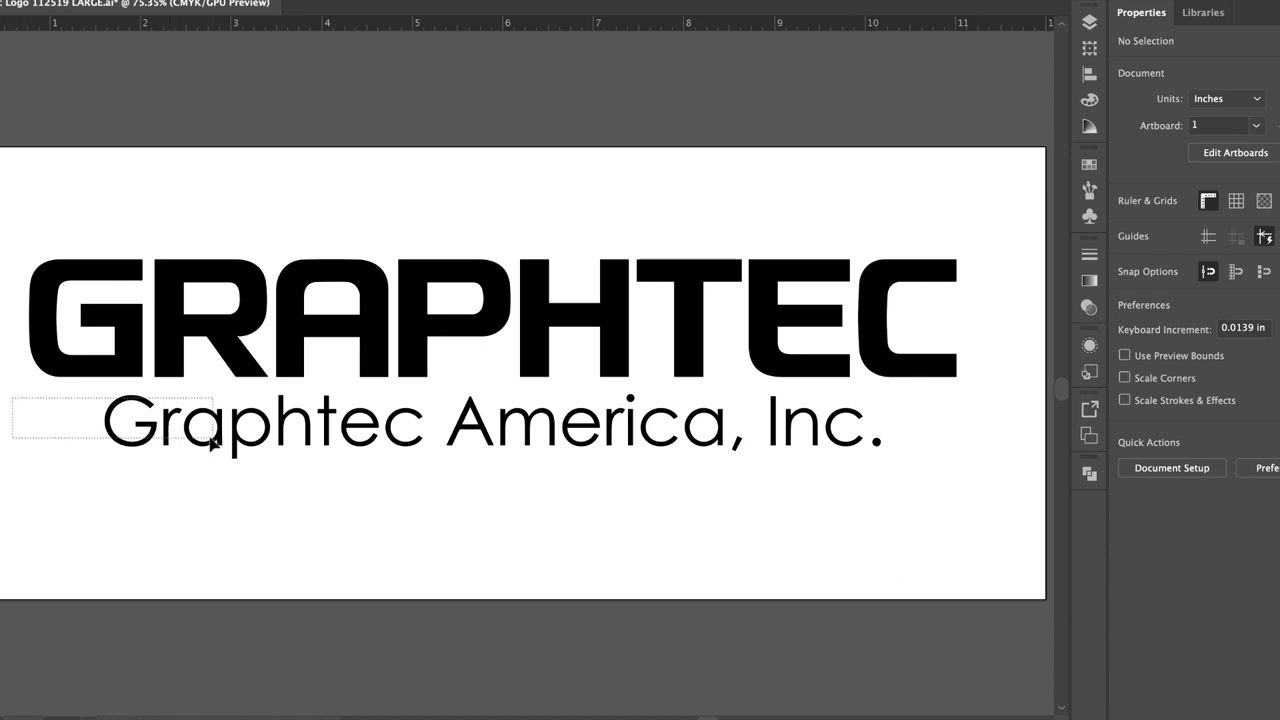
left_click(16, 8)
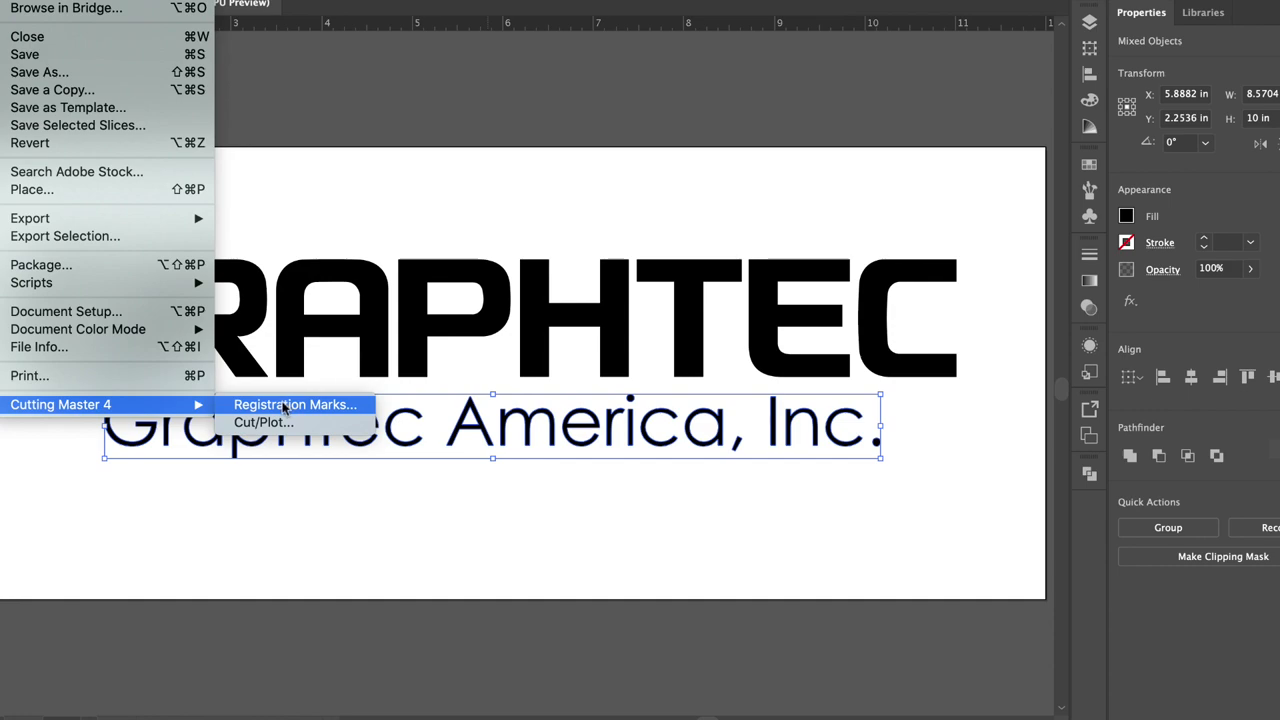
left_click(294, 404)
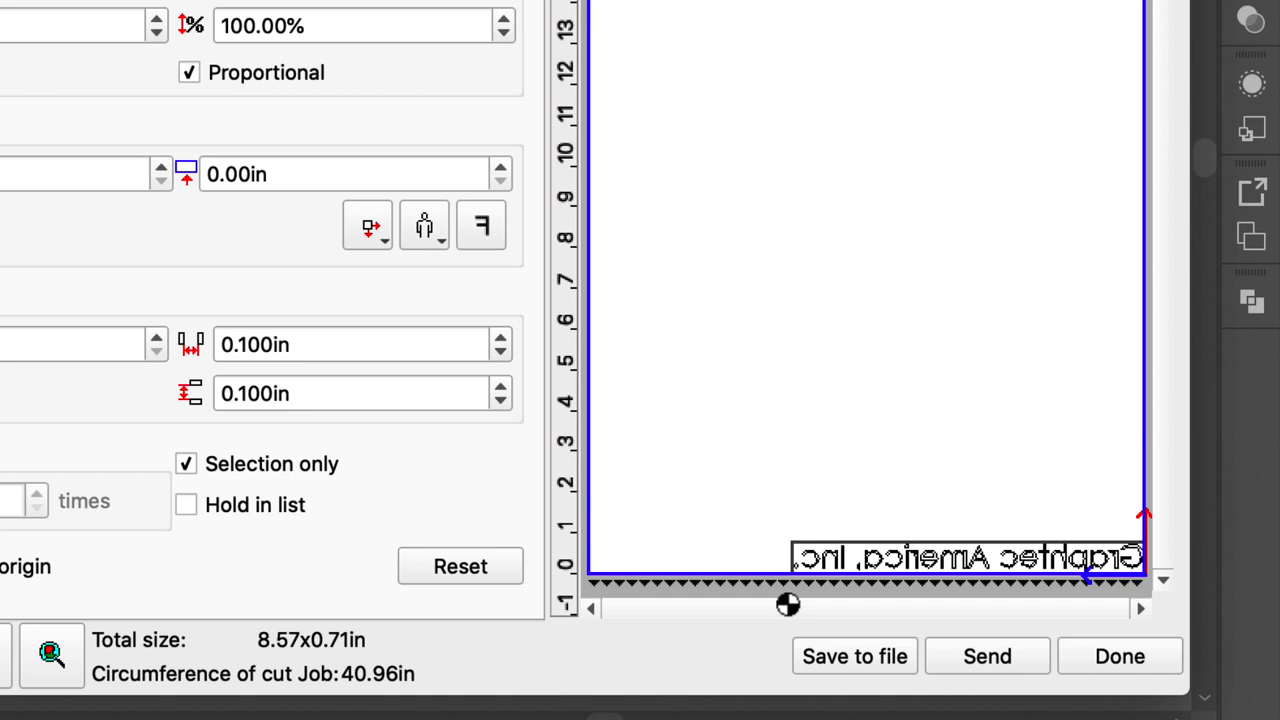
- Toggle Selection only on and off, leaving the full 10.24 x 2.20 in mirrored logo as the job
left_click(186, 464)
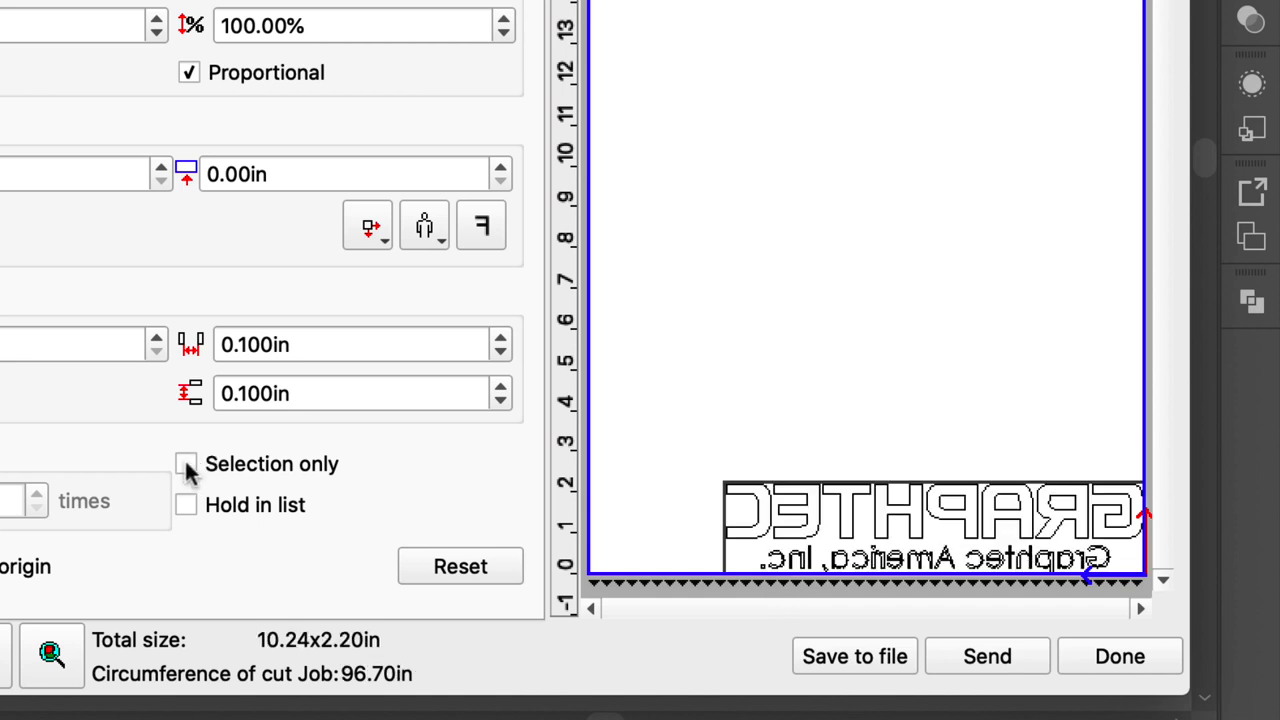
left_click(186, 464)
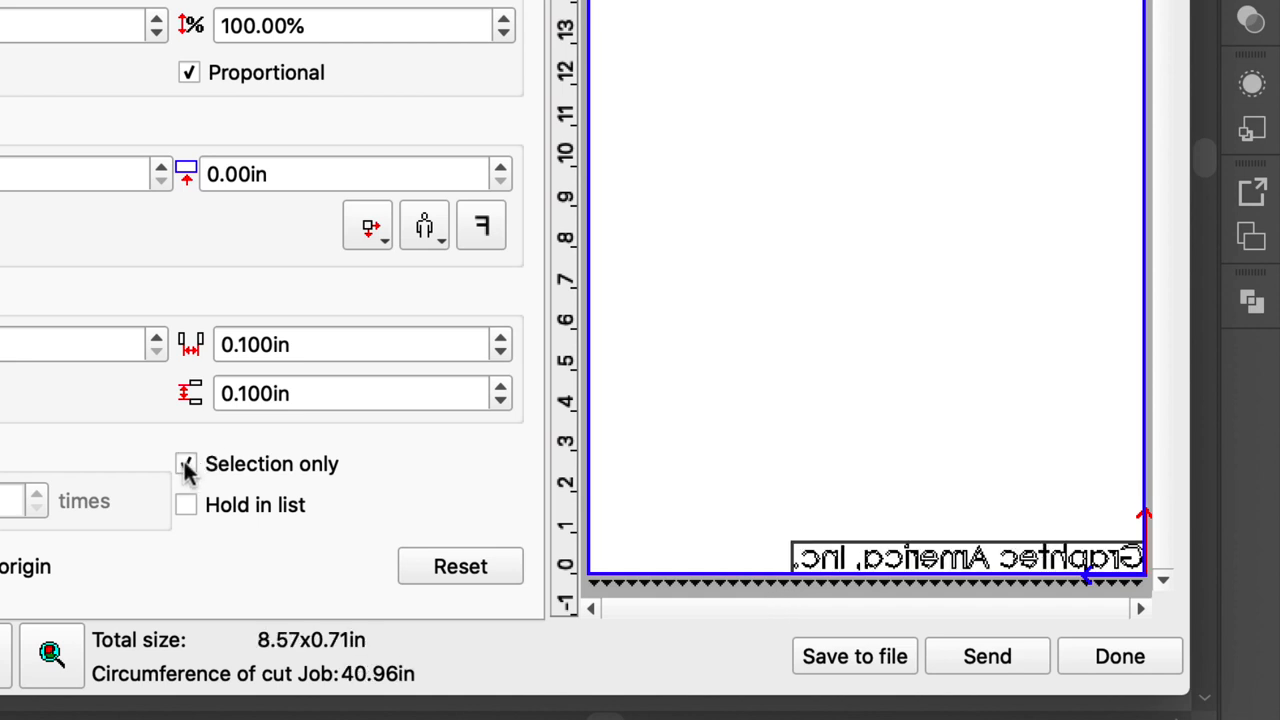
left_click(186, 464)
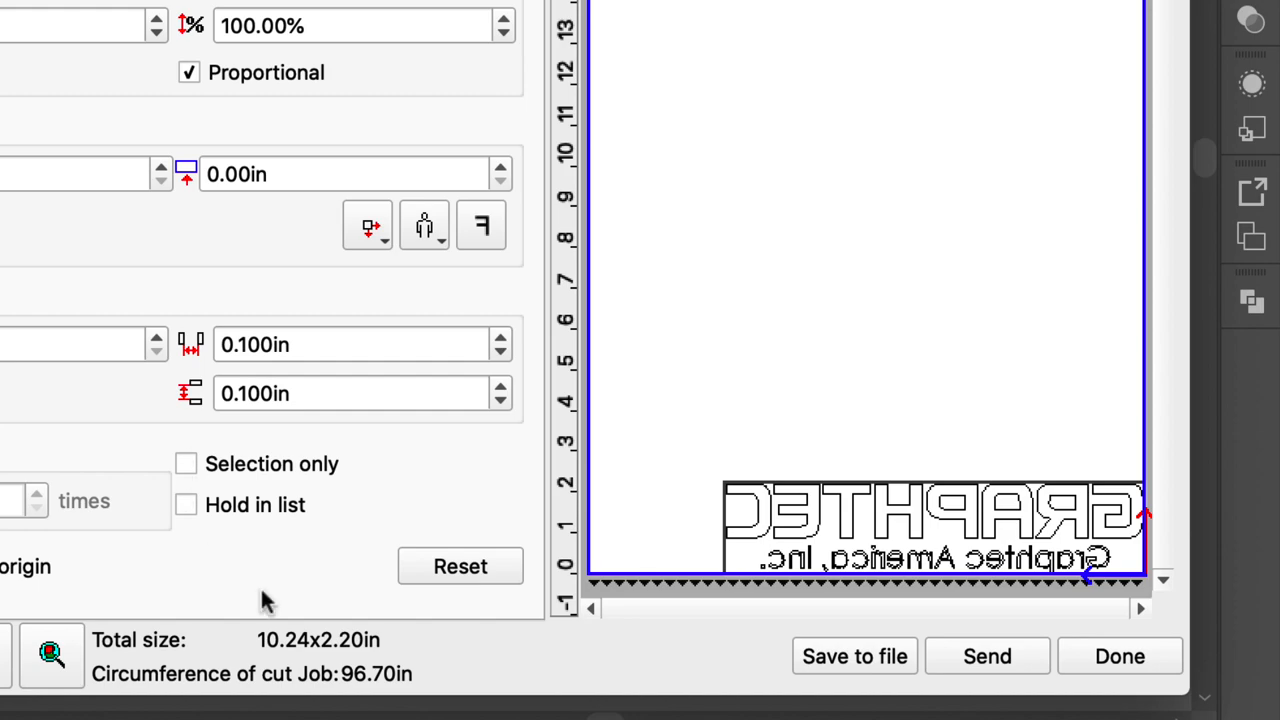
mouse_move(544, 604)
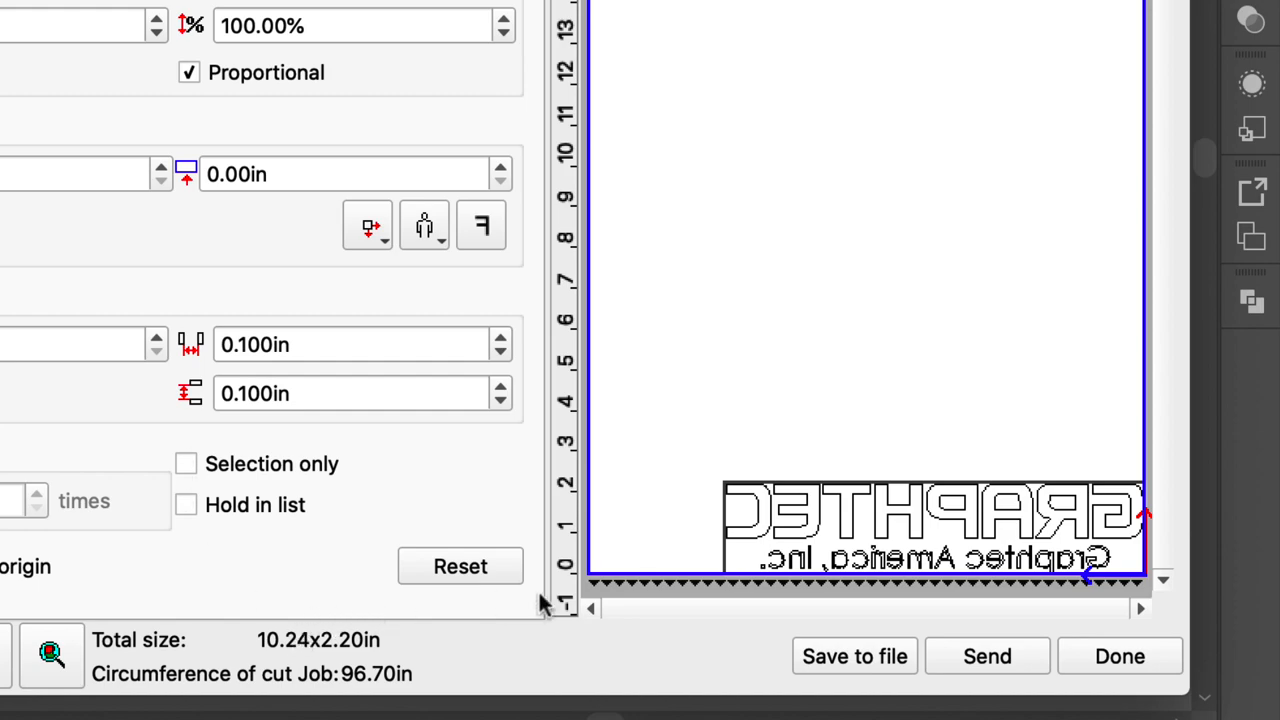